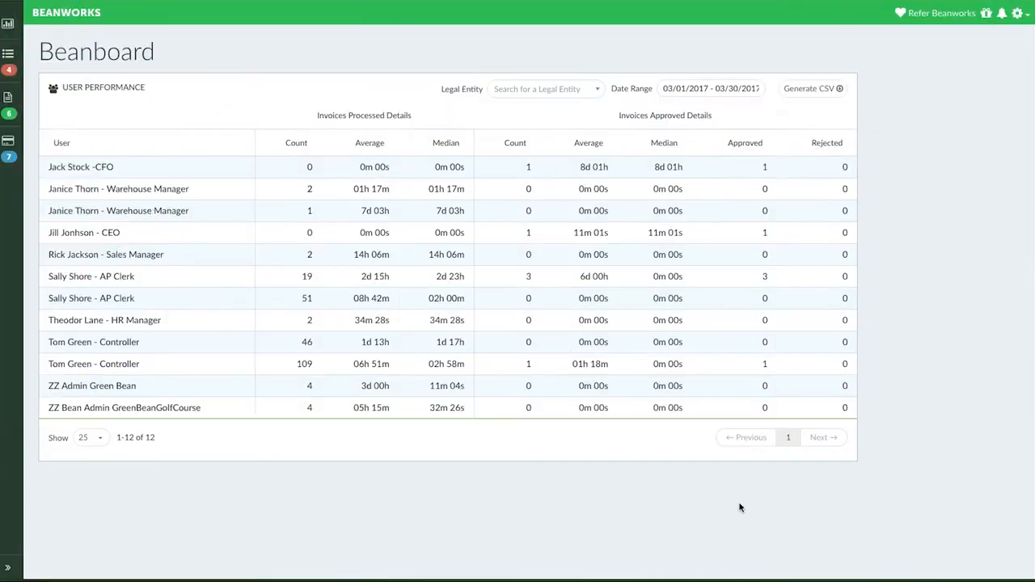
mouse_move(9, 486)
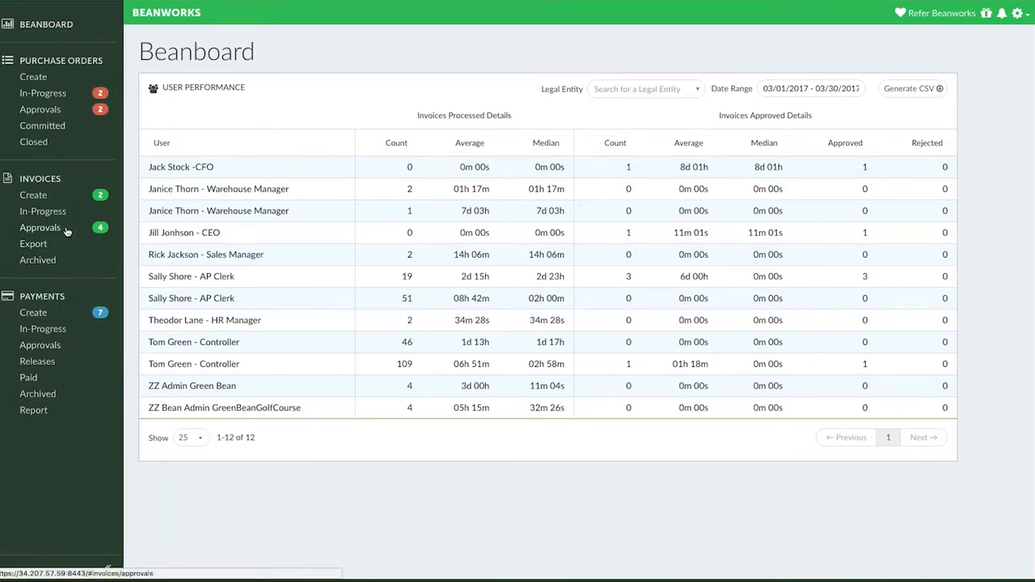
Step: Show the Approvals list of four invoices awaiting approval, totalling $31,853.08
left_click(40, 227)
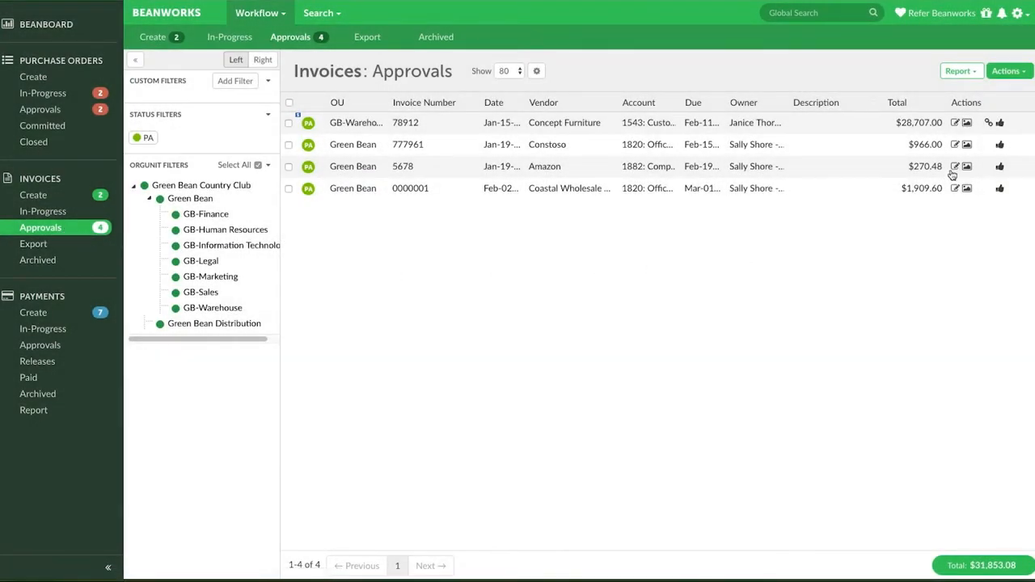
Step: View invoice 78912 from Concept Furniture with larger page thumbnails and the Add Pages choices shown
left_click(955, 123)
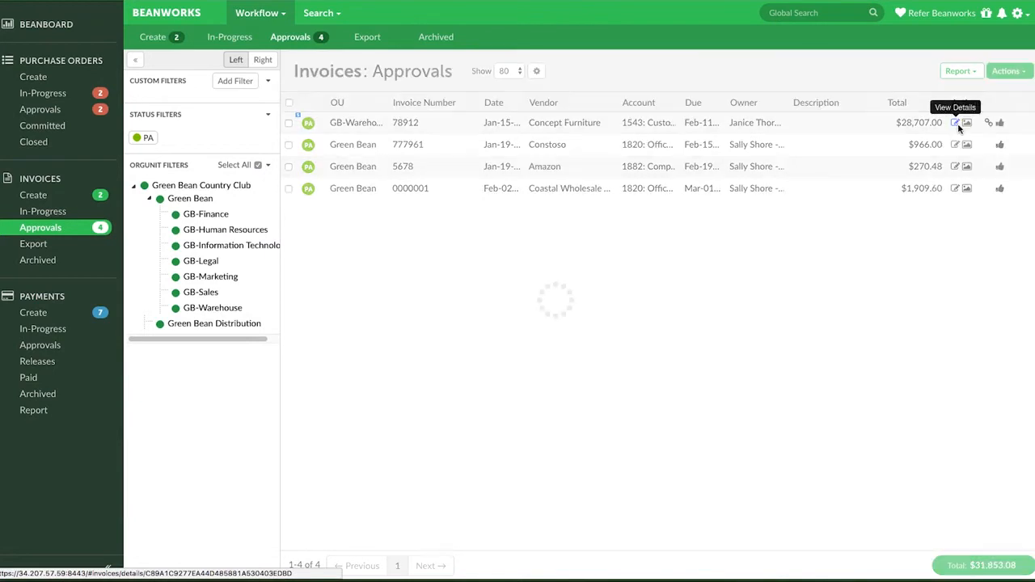
left_click(955, 123)
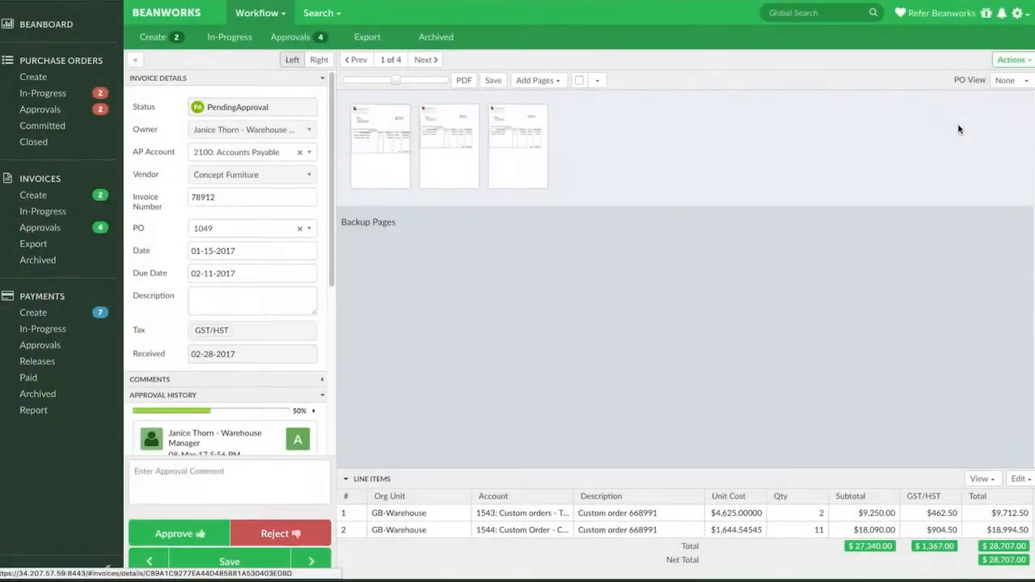
mouse_move(537, 81)
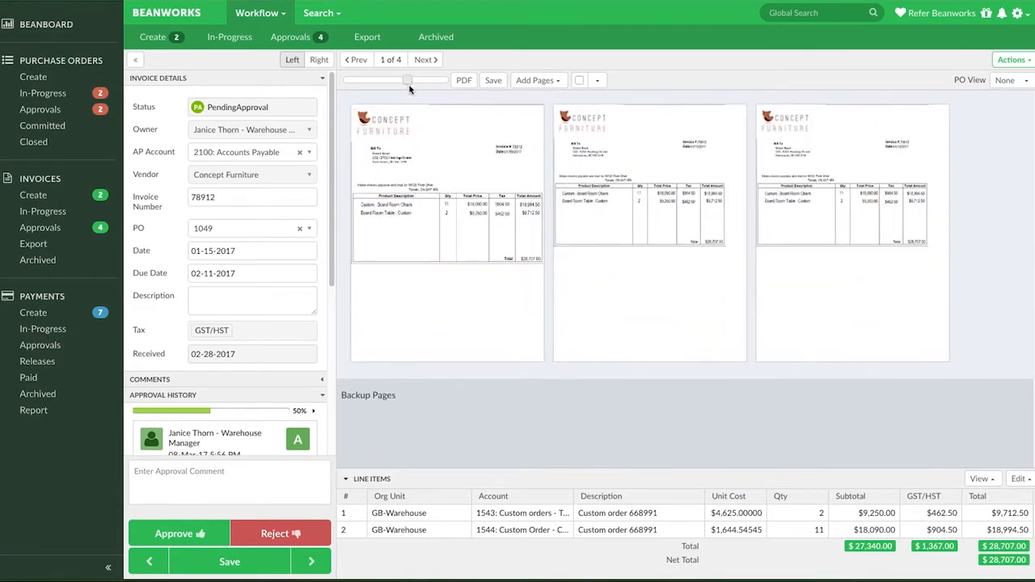
mouse_move(565, 94)
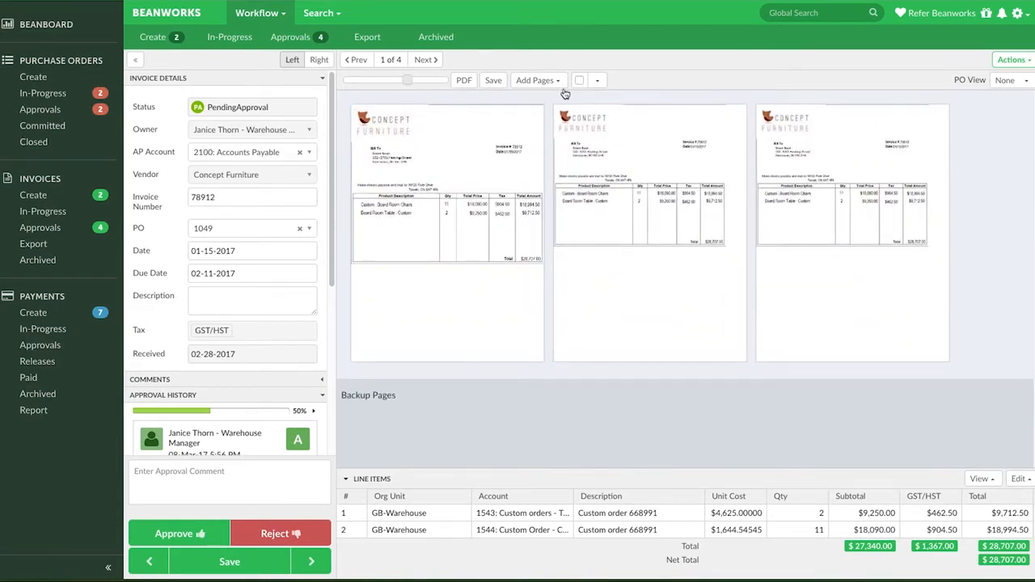
left_click(537, 80)
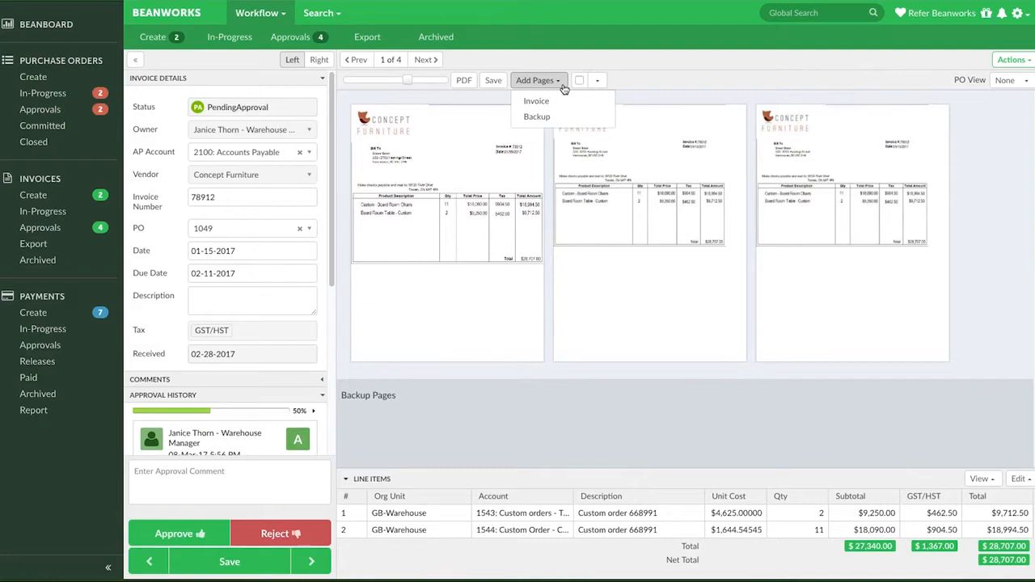
Step: Upload Back up pages.pdf as a backup file so it appears under Backup Pages
left_click(537, 116)
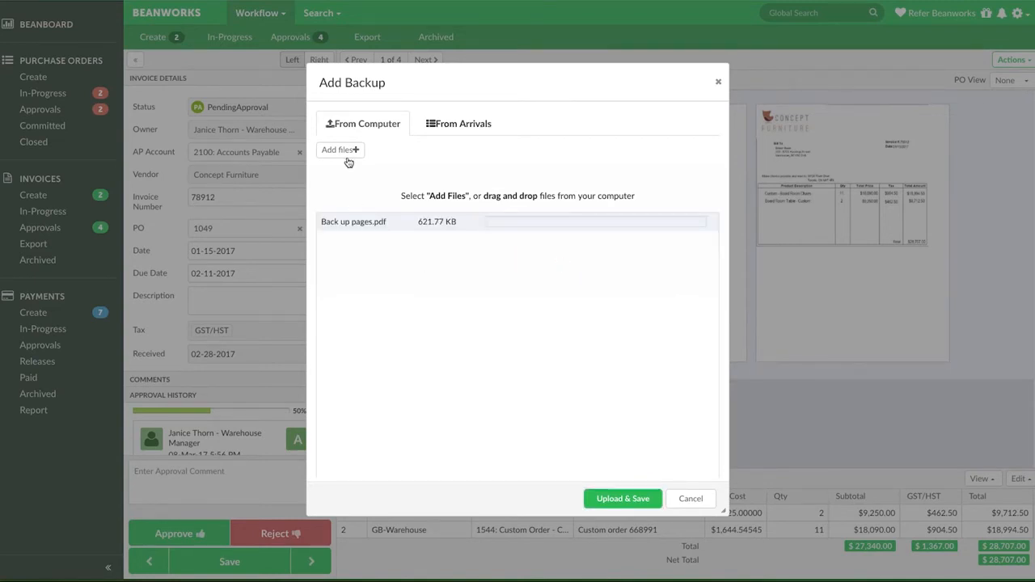
left_click(339, 149)
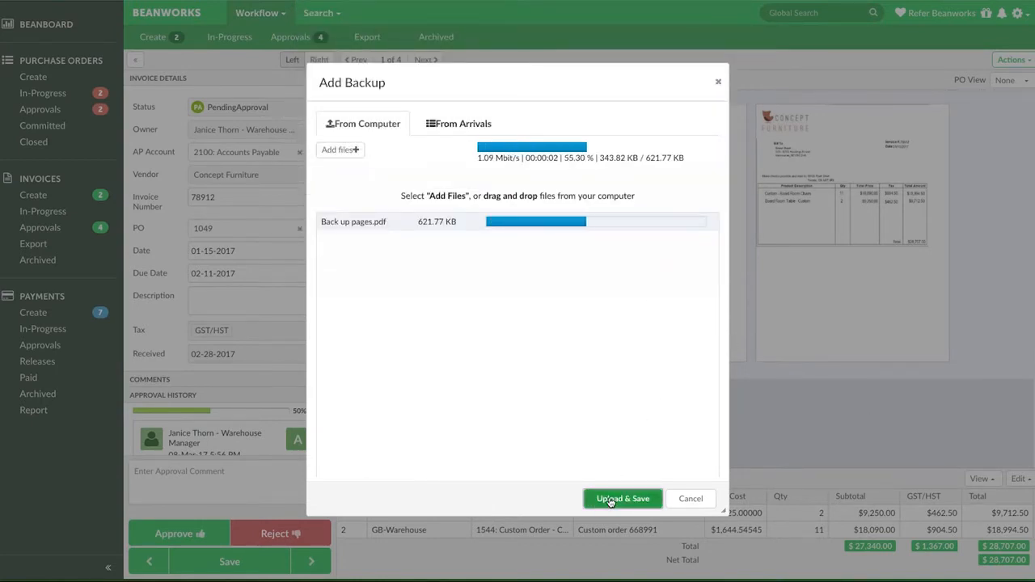
left_click(623, 499)
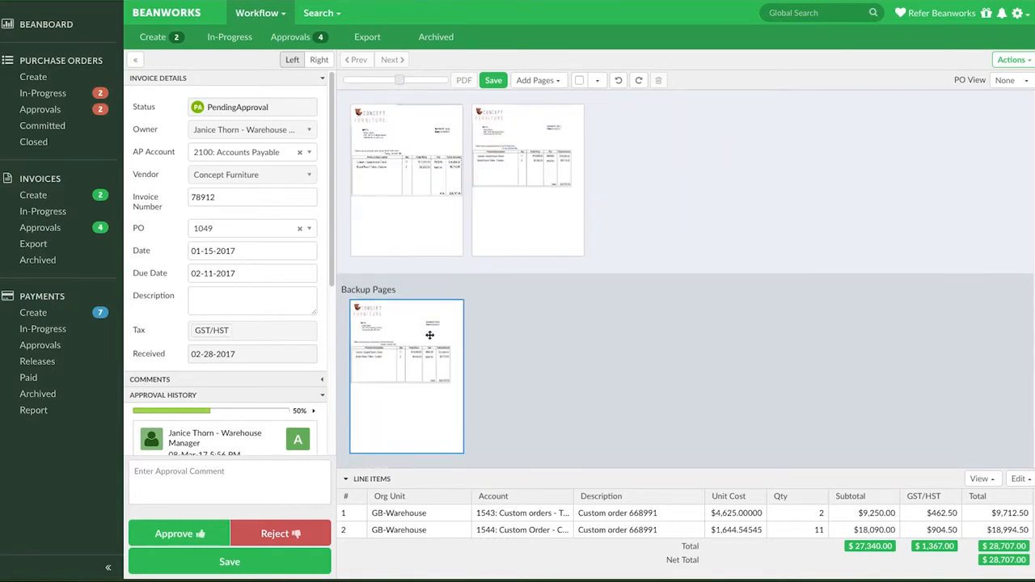
Step: Move the backup page among the invoice pages, then return the third page to Backup Pages
left_click_drag(407, 375, 650, 179)
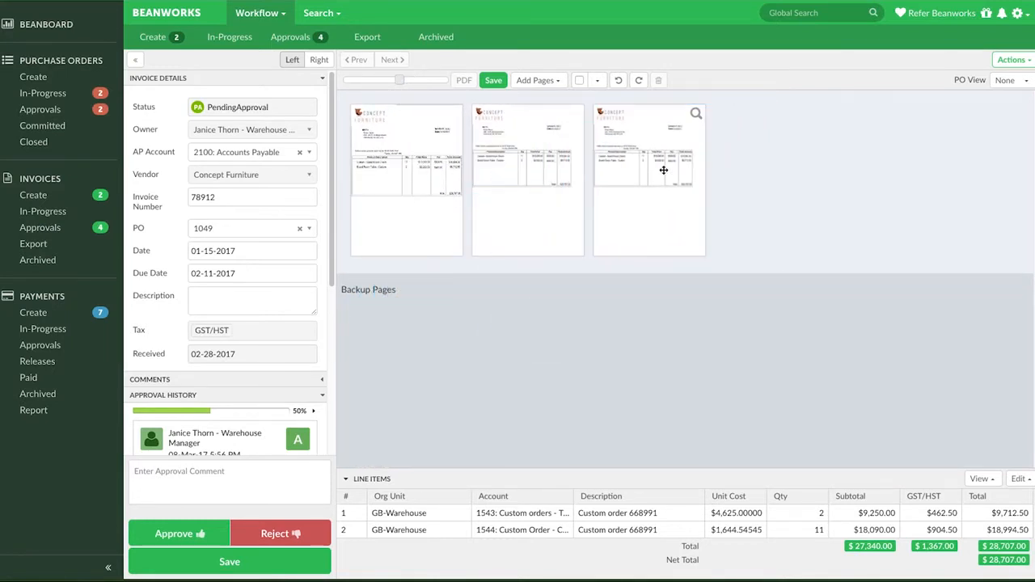
left_click(650, 178)
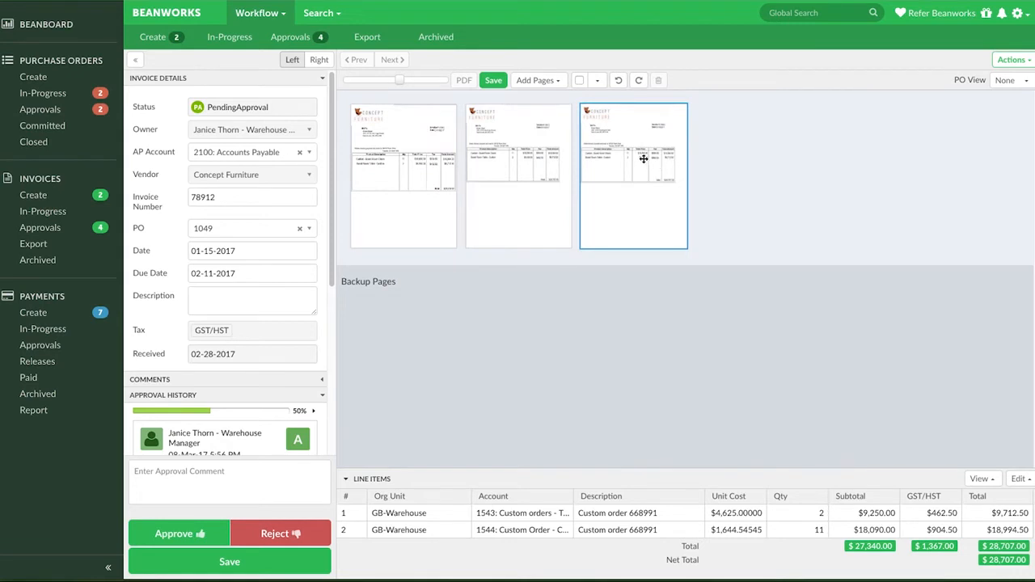
left_click_drag(634, 175, 403, 364)
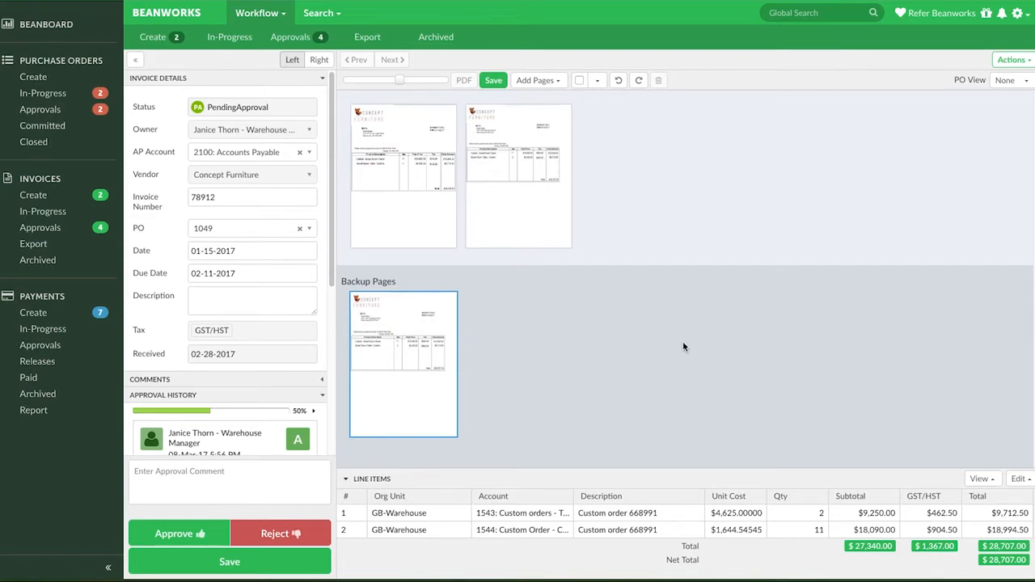
Step: Select both remaining invoice pages together
left_click(518, 175)
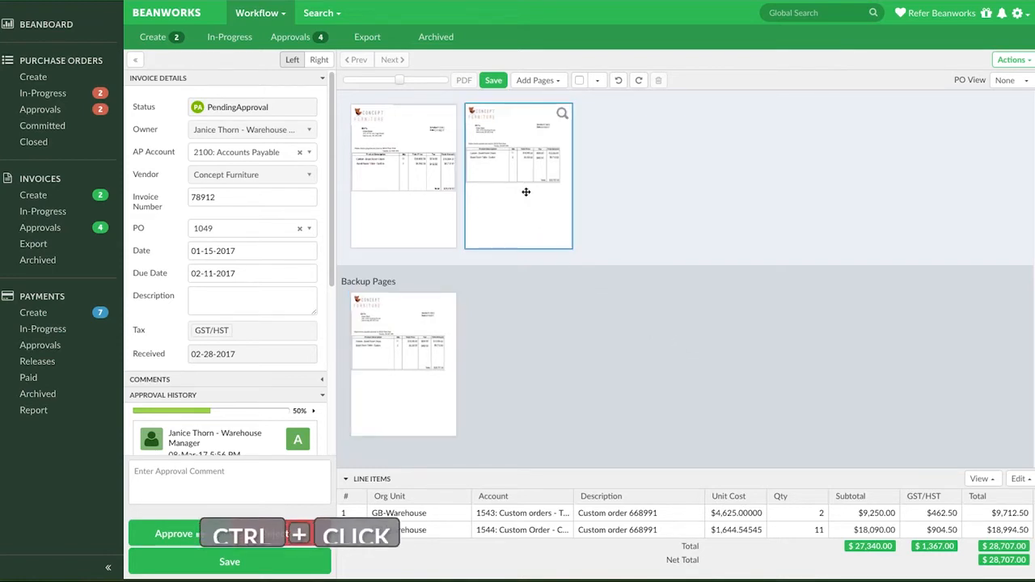
left_click(403, 175)
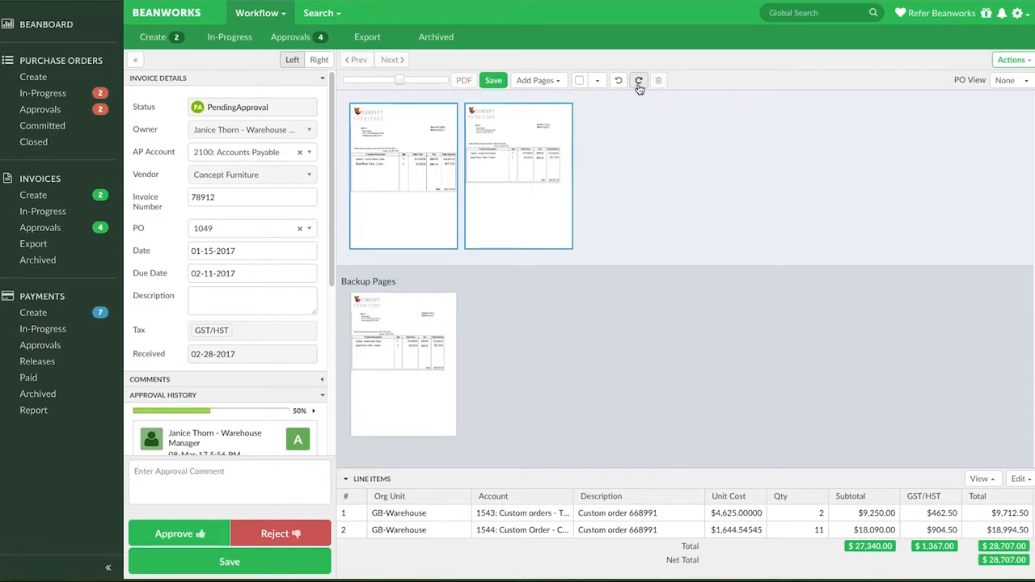
Step: Rotate both pages left and back upright, then leave only the second page rotated right
left_click(618, 81)
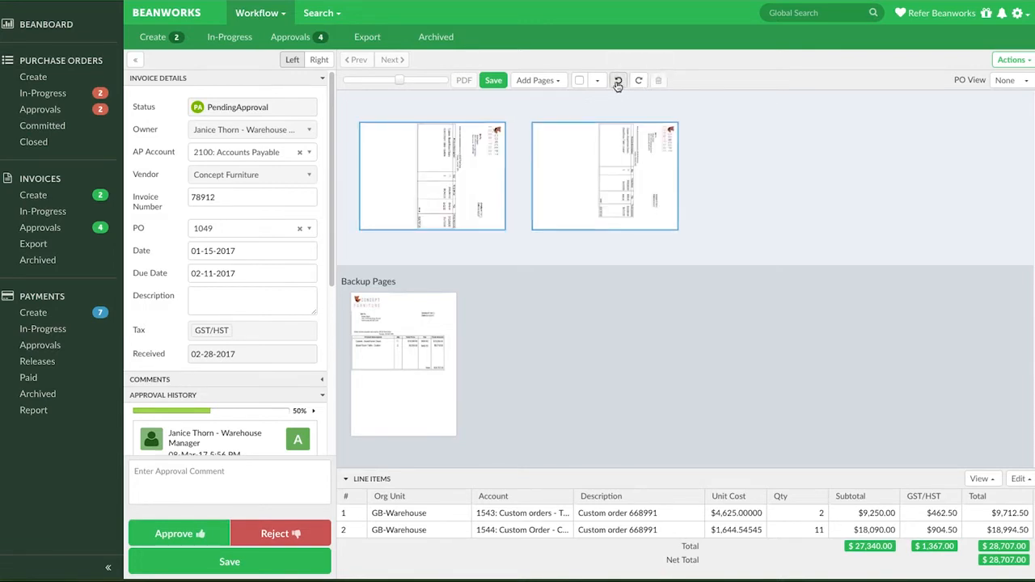
left_click(618, 81)
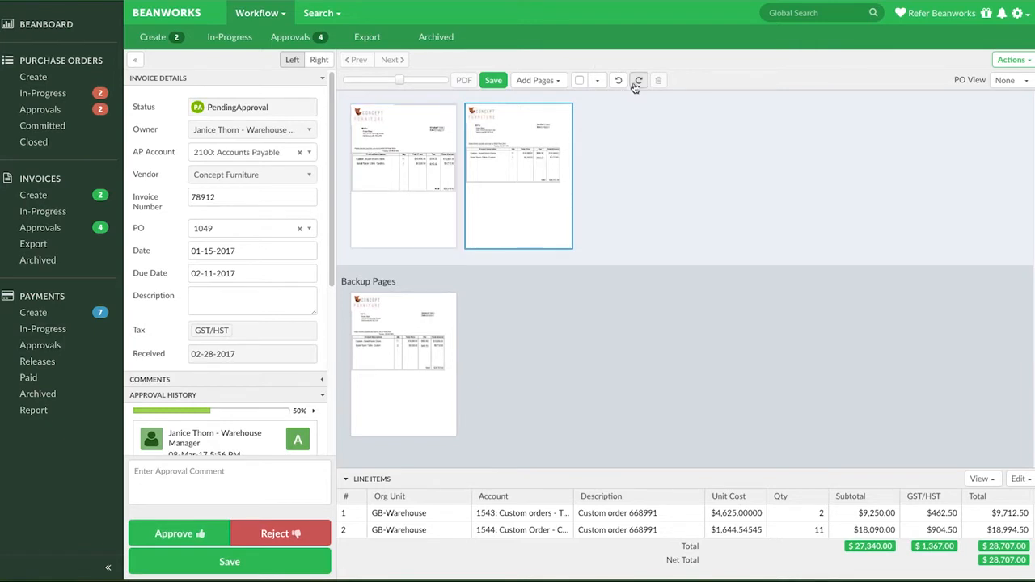
left_click(637, 81)
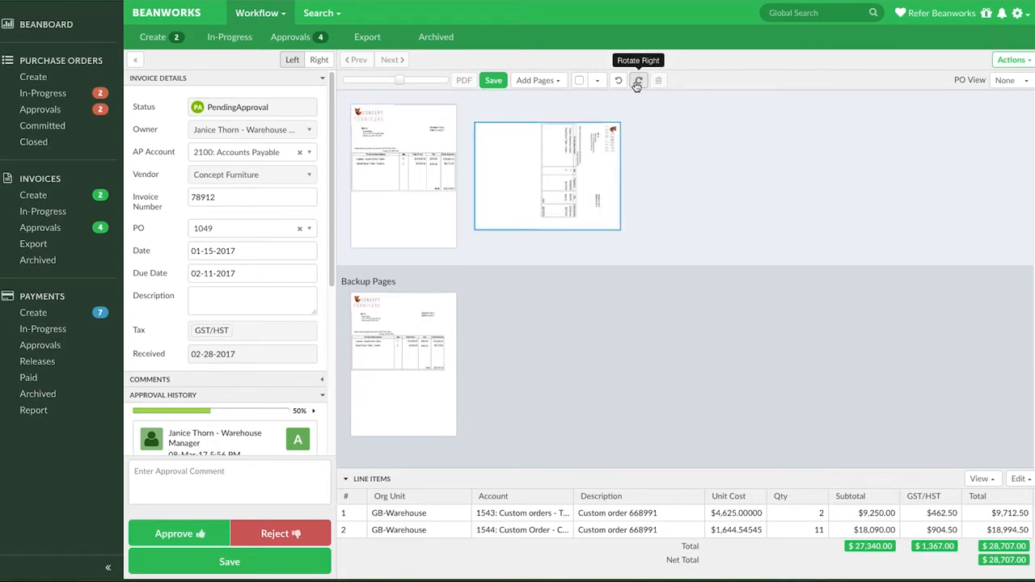
left_click(638, 81)
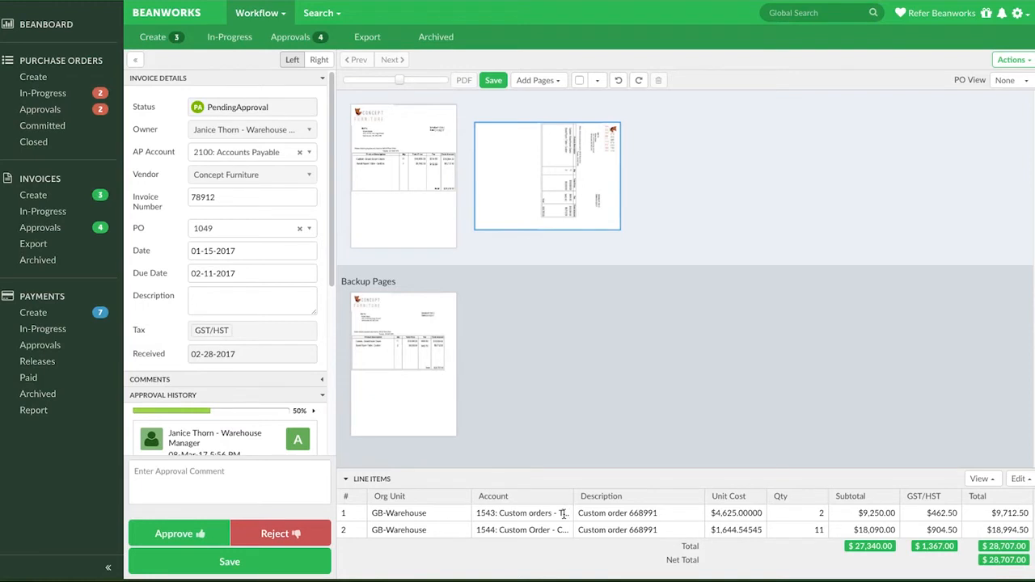
Step: Recode line 1 from the custom order account to 1055: Savings Bank Account
left_click(521, 513)
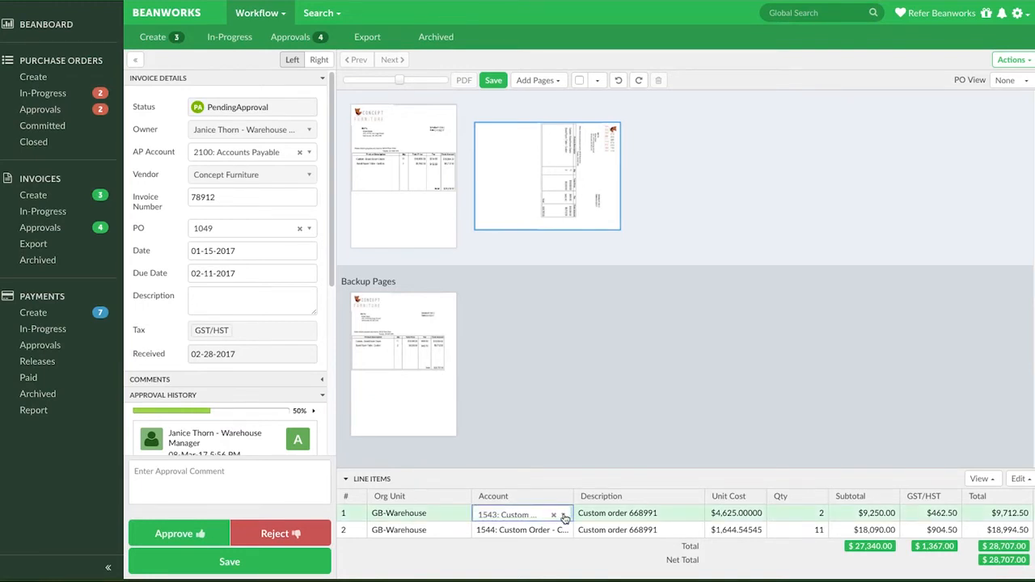
left_click(554, 515)
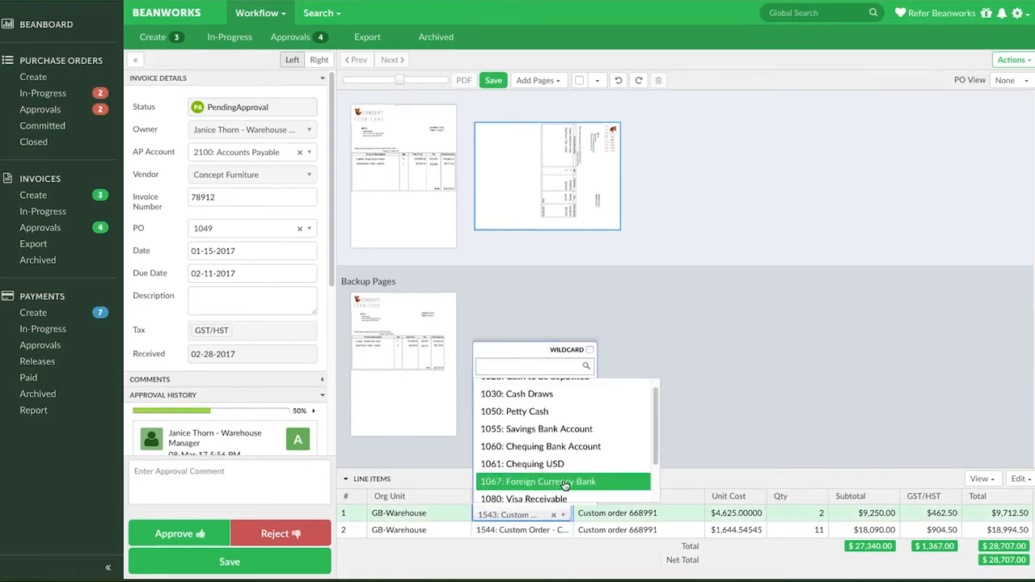
left_click(537, 428)
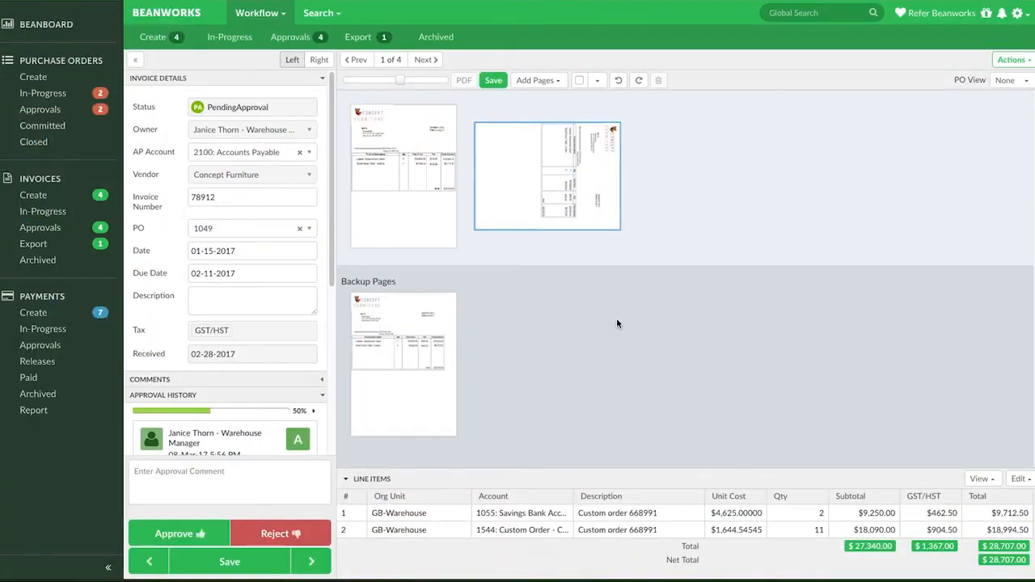
left_click(290, 36)
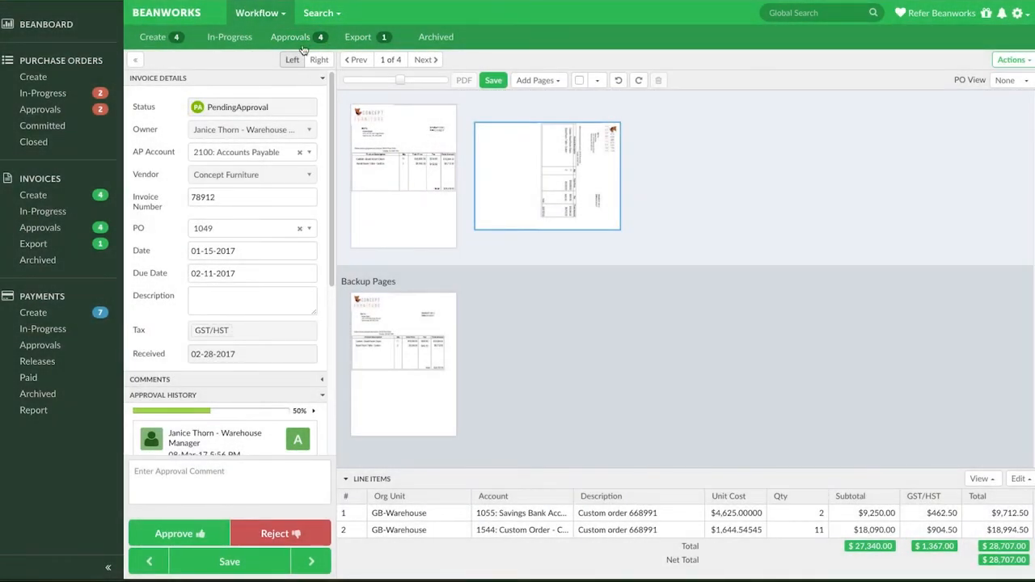
Step: Back in Approvals, tick invoices 78912 and 777961 and show the bulk Actions menu
left_click(290, 36)
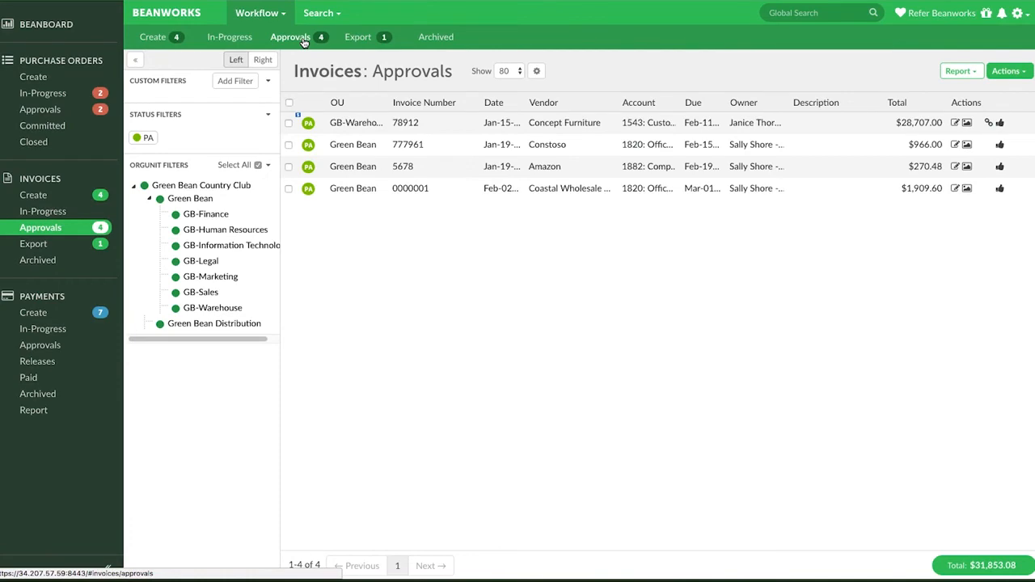
left_click(288, 123)
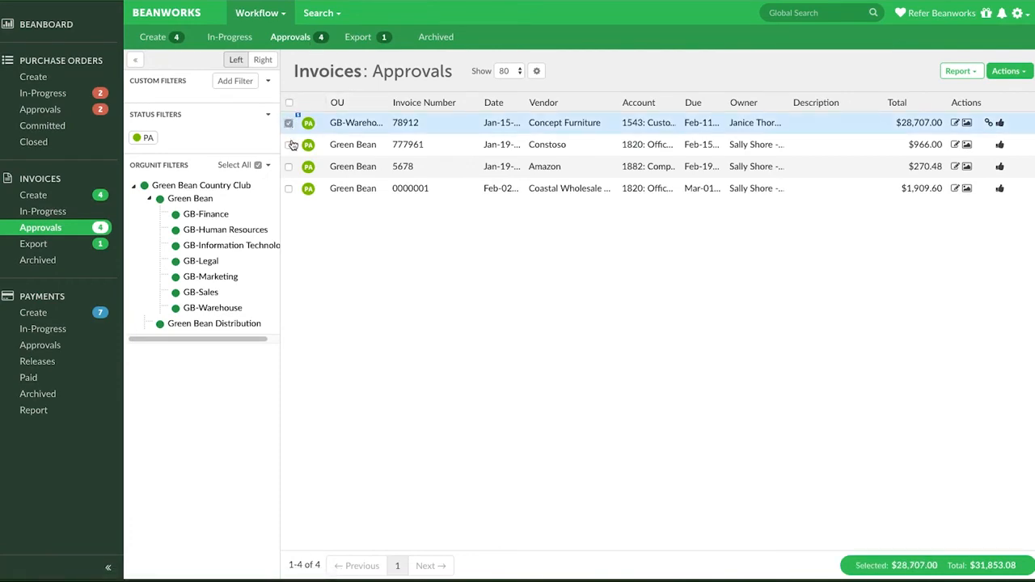
left_click(288, 144)
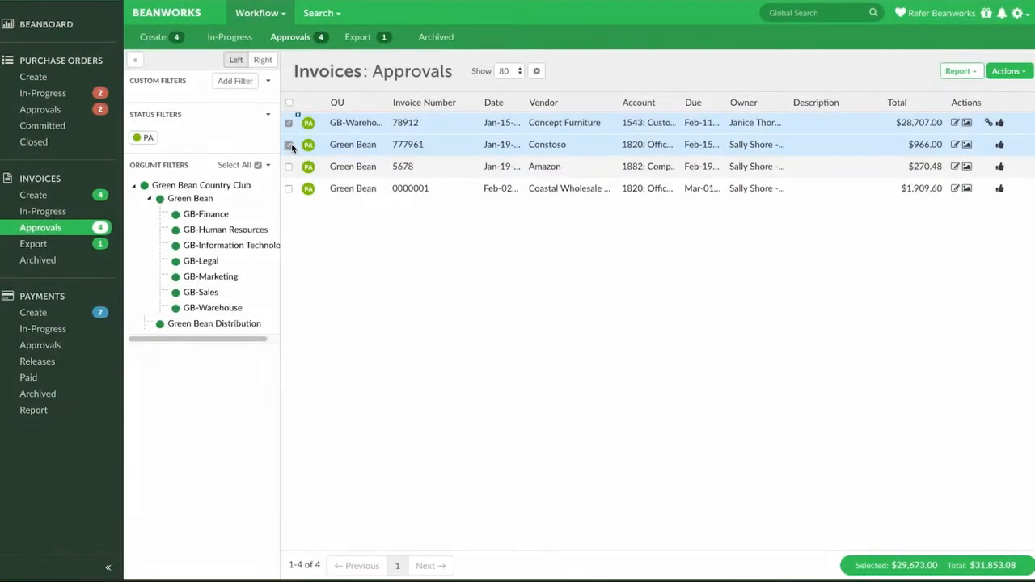
left_click(288, 144)
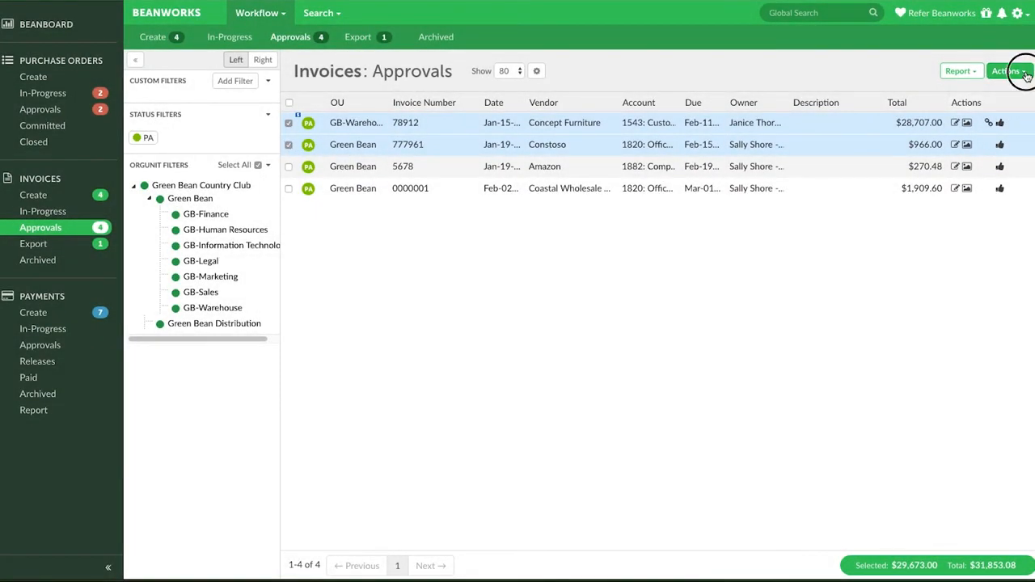
left_click(1007, 71)
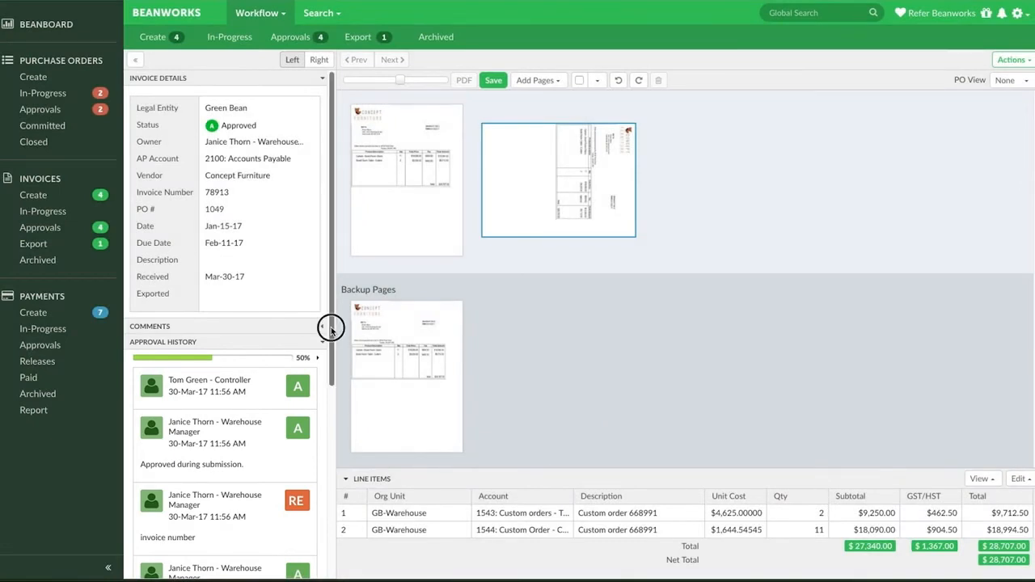
Step: Review the approval history, then show the Export list holding approved invoice 78913 for $28,707.00
scroll("down", 3)
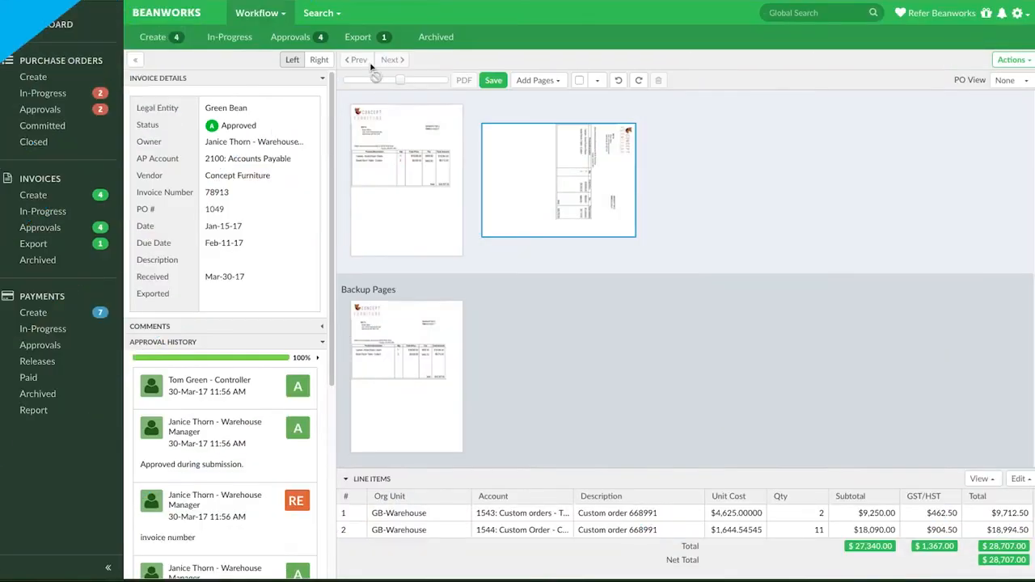
left_click(358, 35)
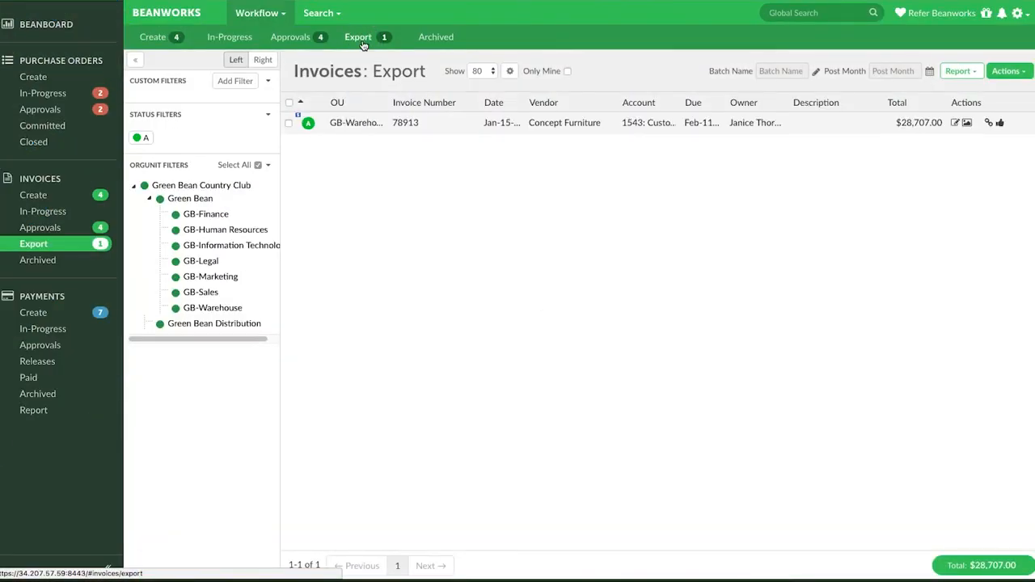